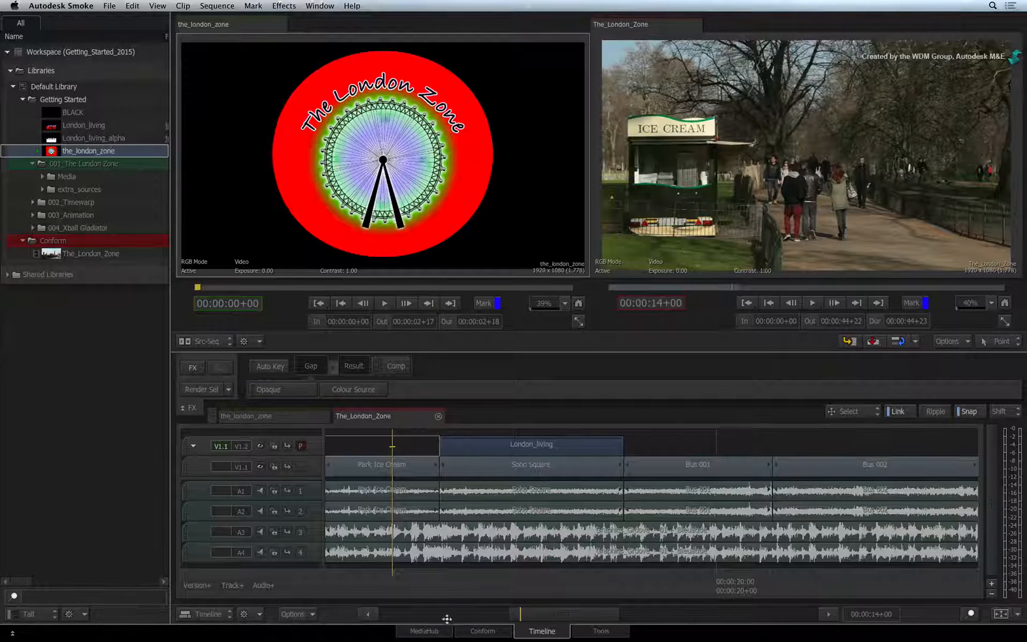
Step: Place the_london_zone clip from MediaHub's Embedded_Alpha folder on track V1.2 above Bus 001
left_click(424, 631)
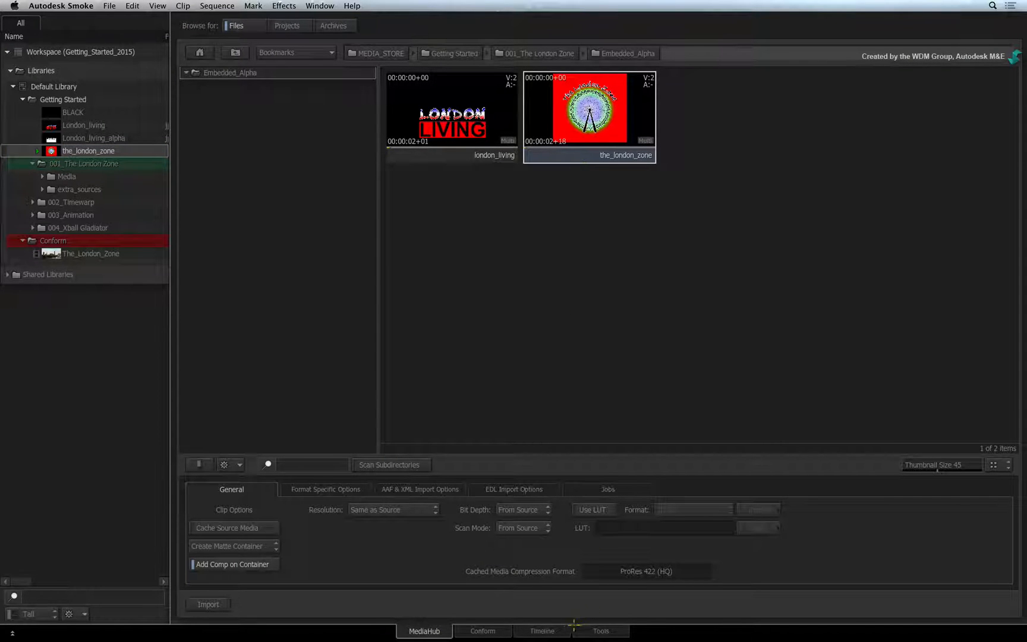
left_click(542, 631)
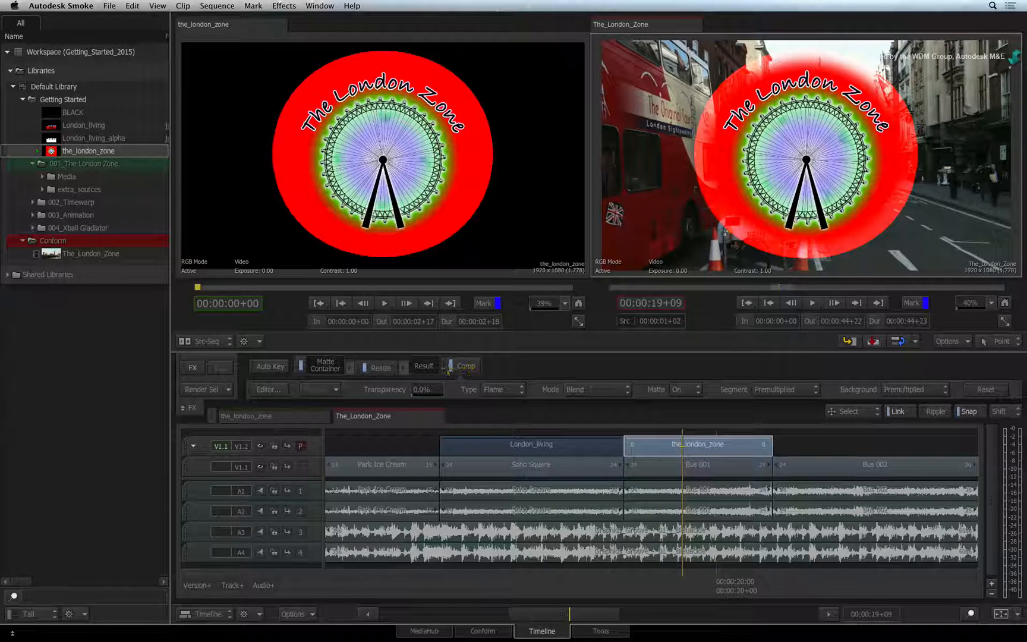
Step: Change the logo's Comp node matte from Premultiplied to Unpremultiplied
left_click(466, 366)
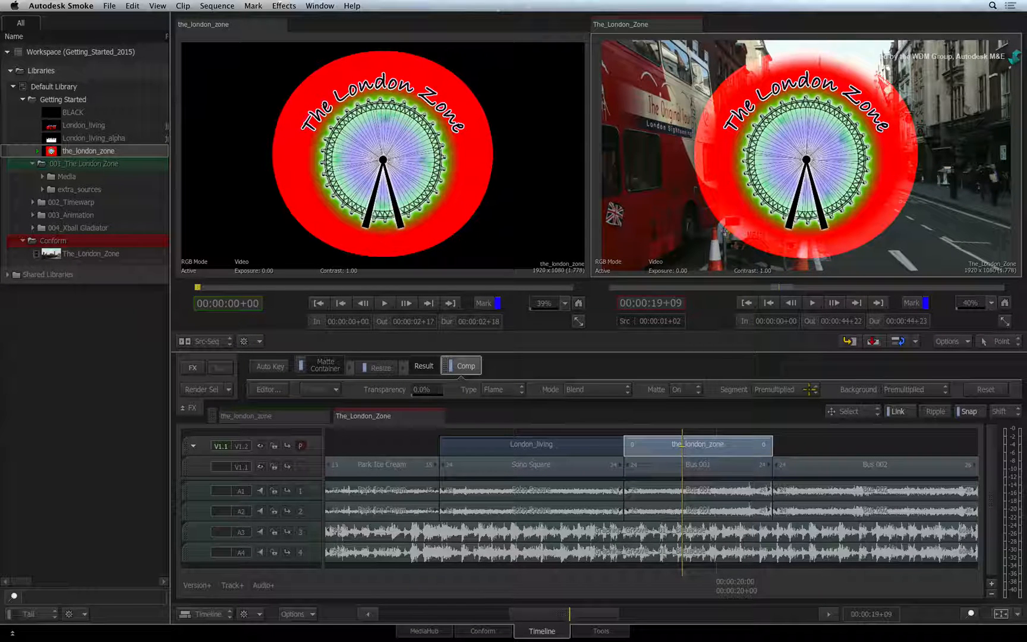
left_click(790, 389)
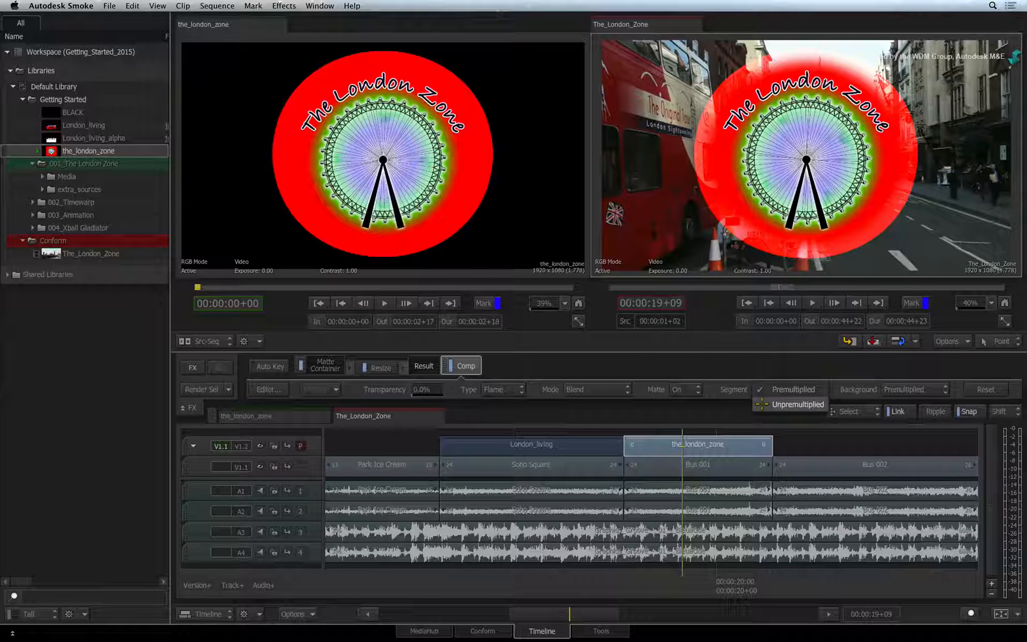
left_click(794, 404)
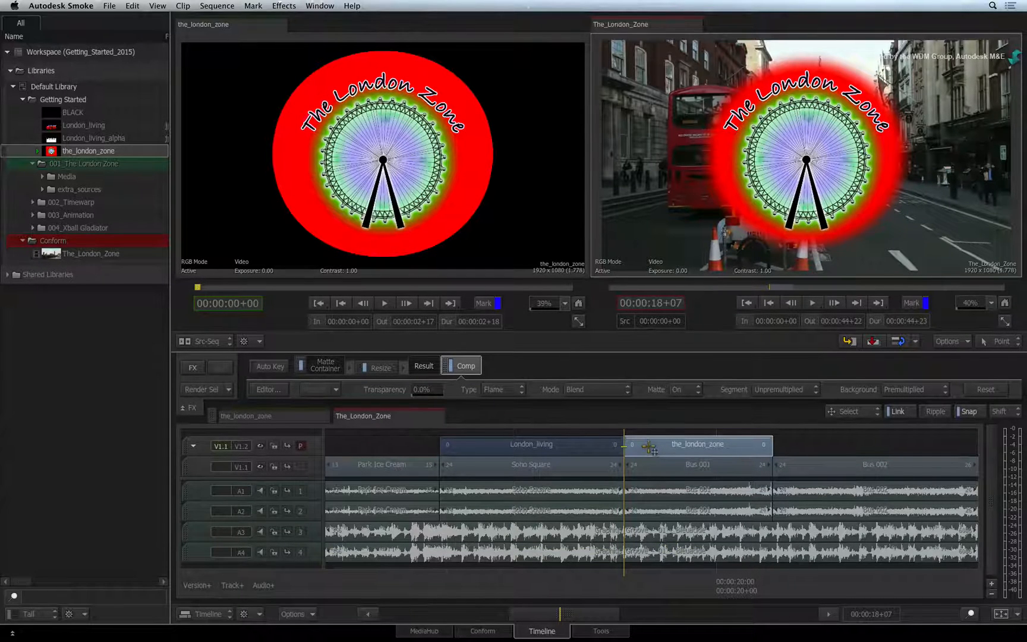
Step: Add 2D Transform from the Video Effects menu to the logo segment and open its editor
key("ctrl+tab")
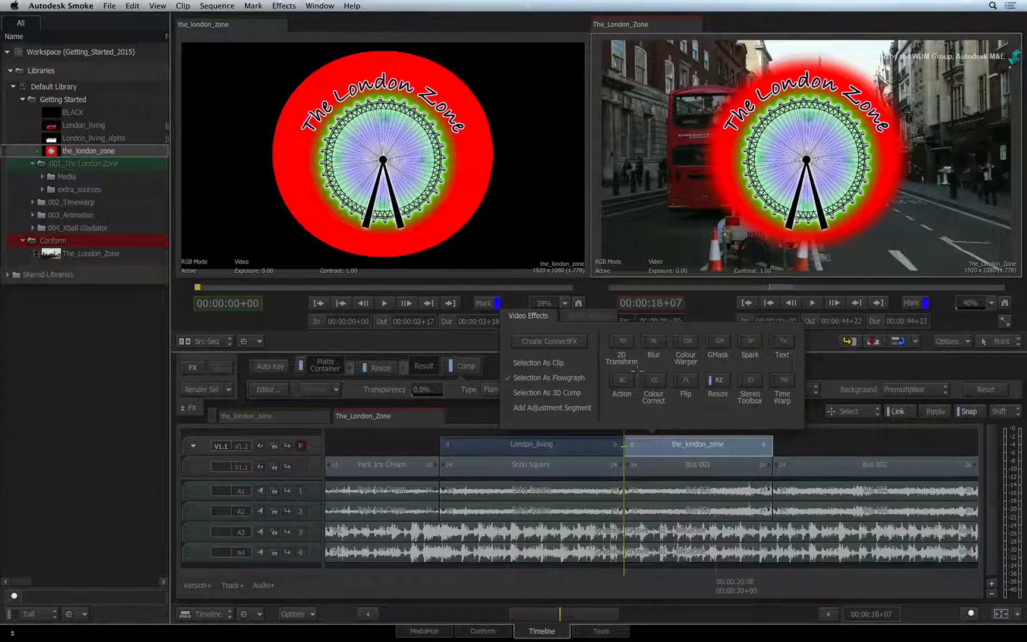
left_click(621, 356)
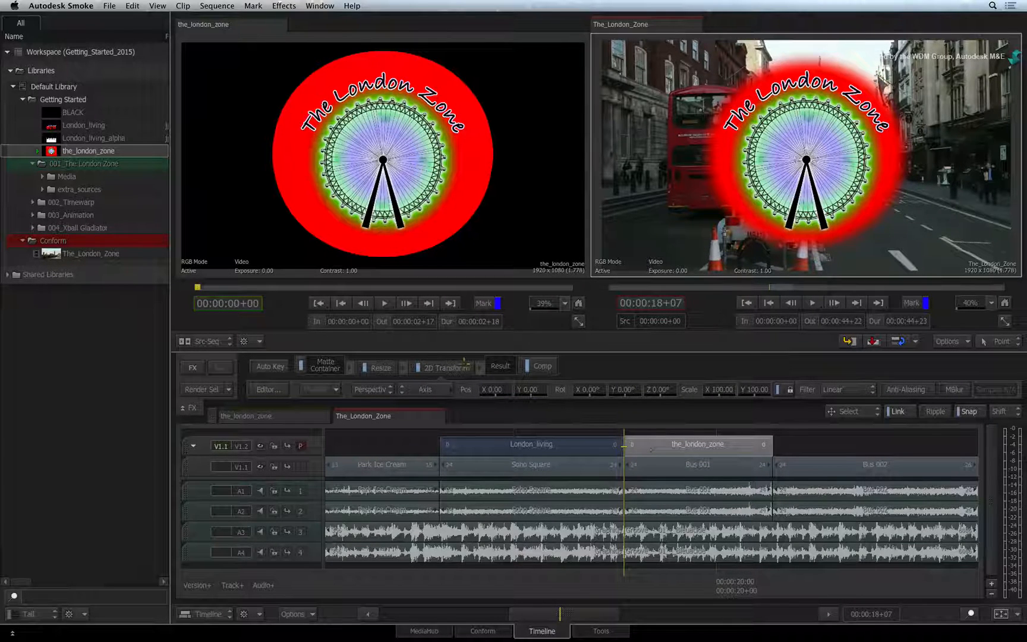
left_click(444, 367)
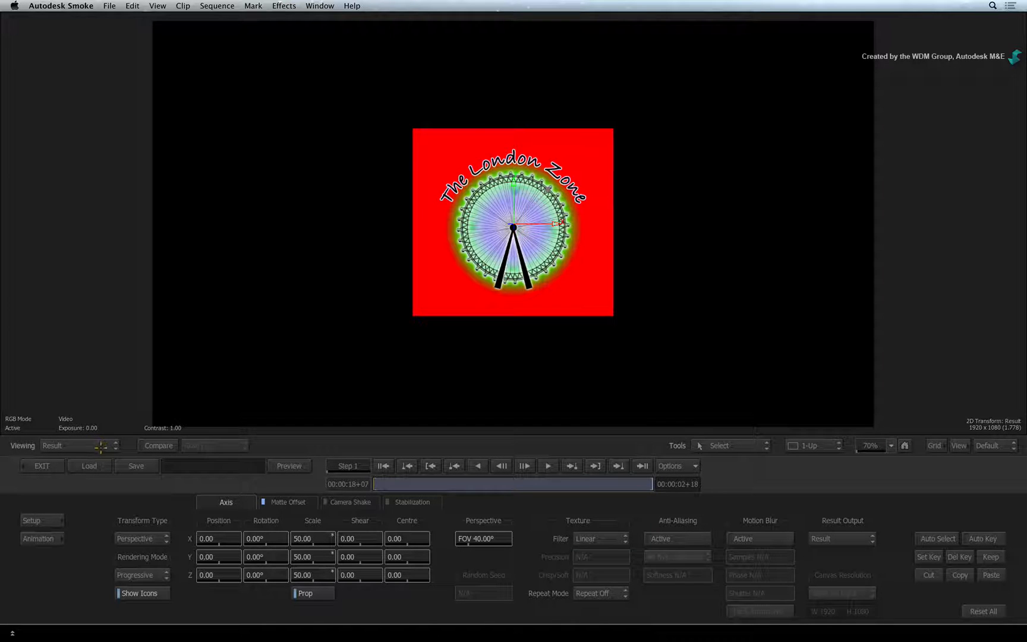
Step: Show the half-size logo over the Bus 001 footage using Context > Primary Track
key("f4")
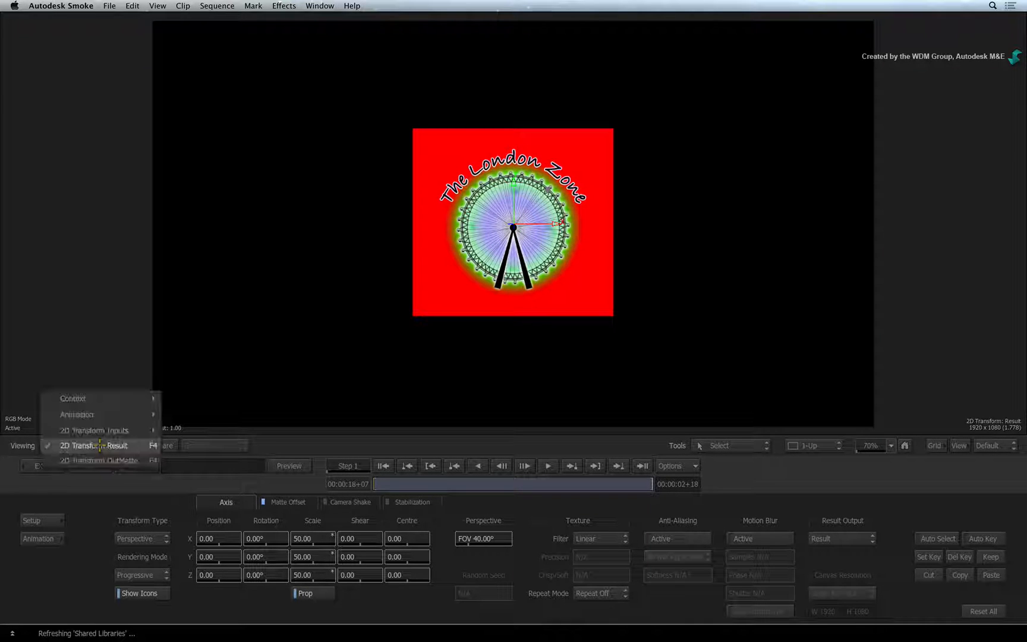
mouse_move(73, 399)
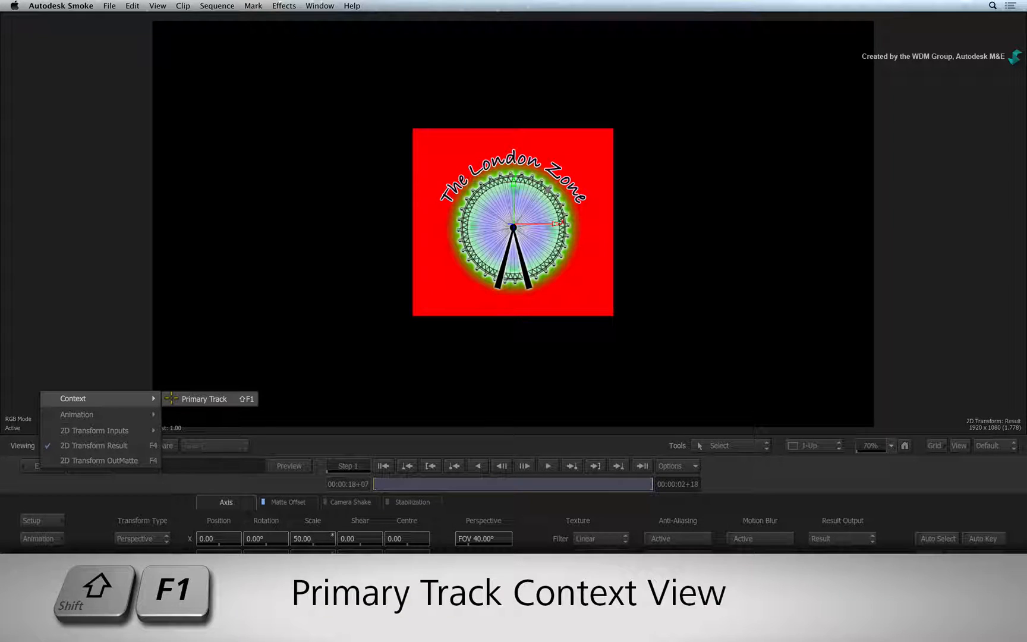
left_click(203, 398)
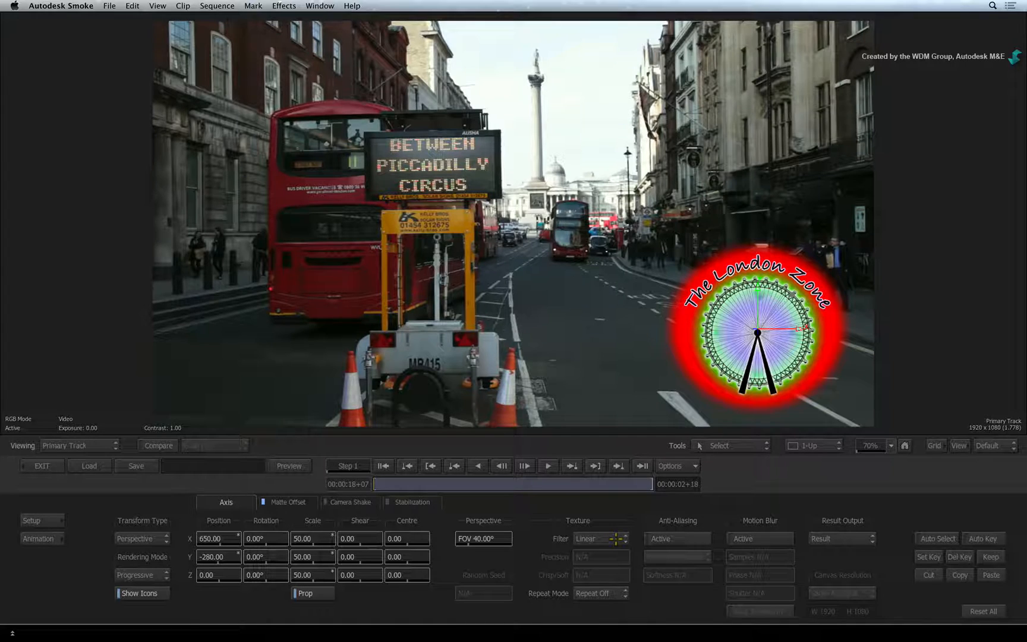
Step: Switch the logo's Texture Filter from Linear to EWA + Linear
left_click(597, 539)
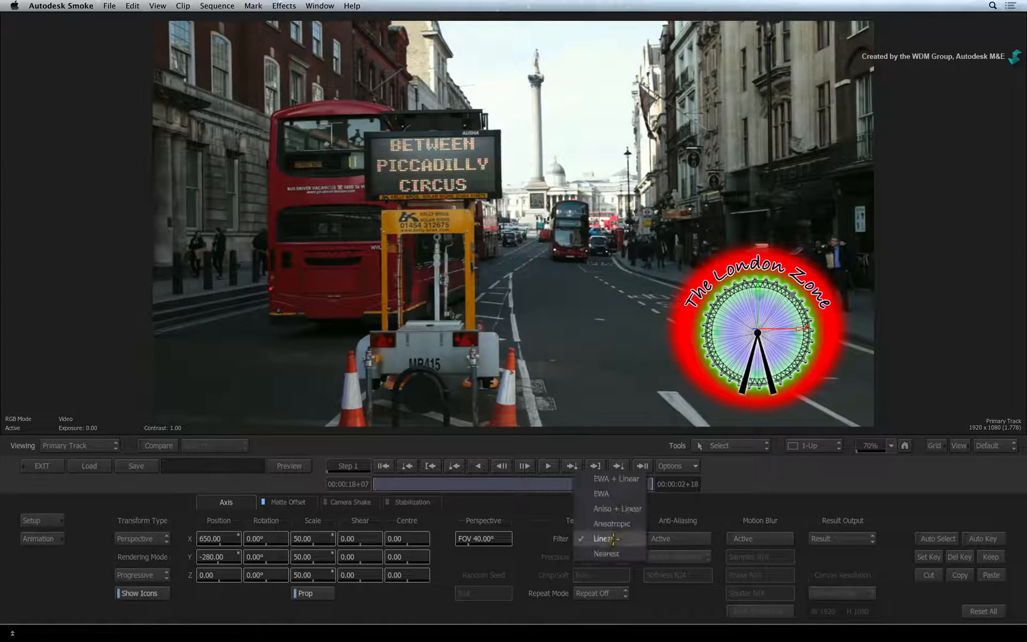
mouse_move(615, 480)
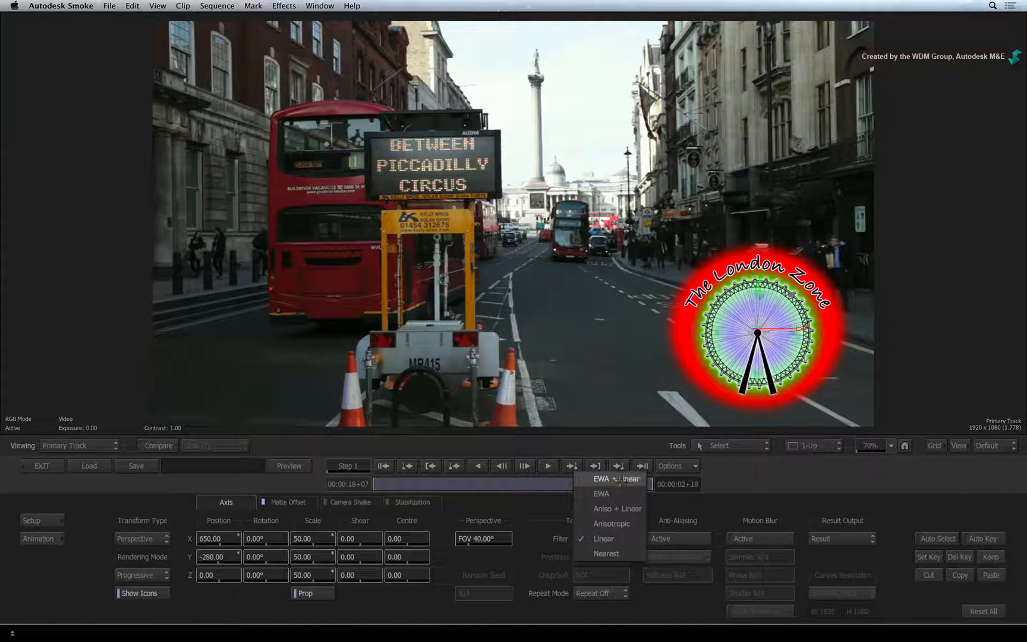
left_click(615, 478)
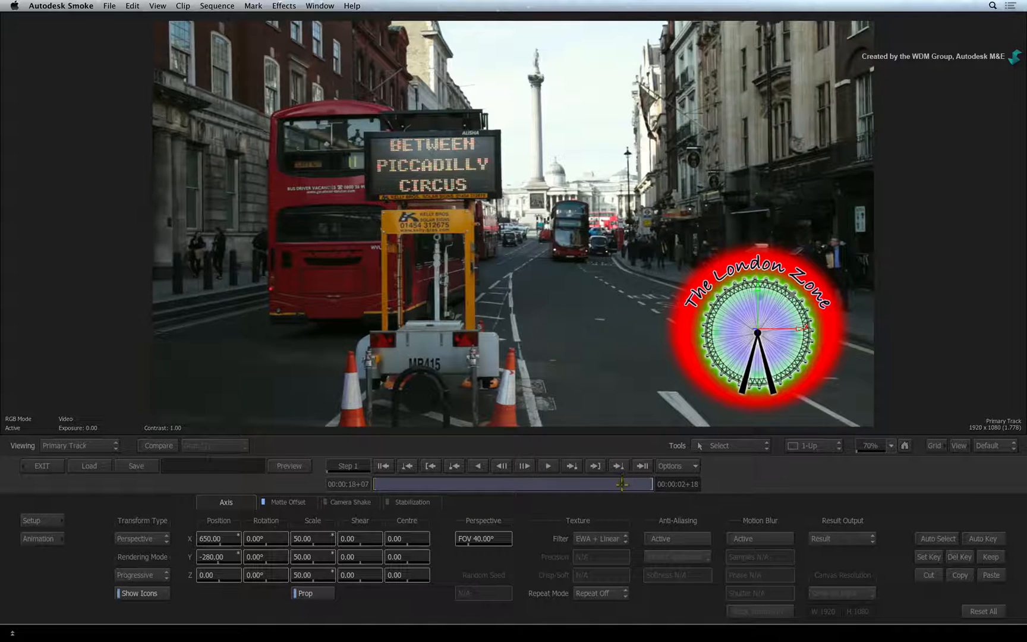